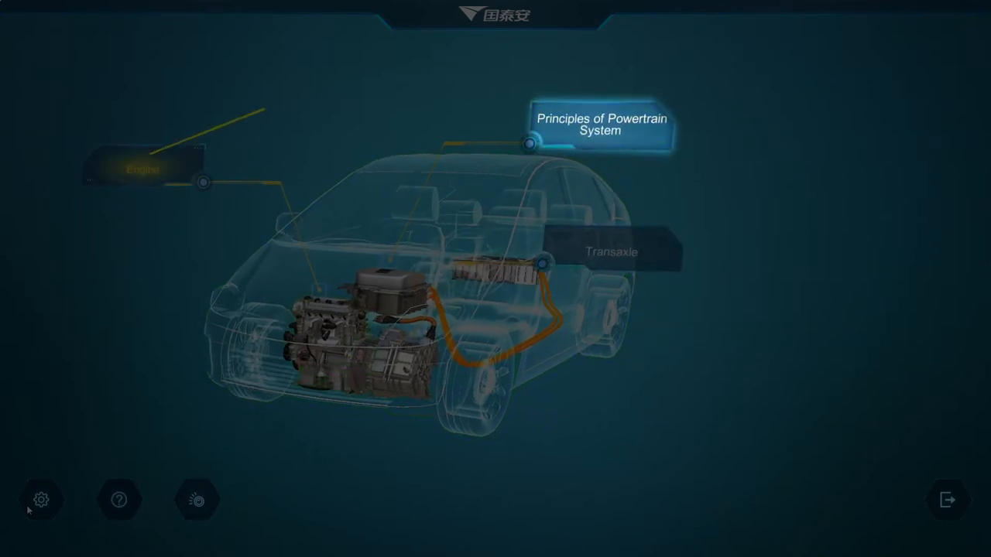
Open the Engine module from the vehicle overview.
click(142, 168)
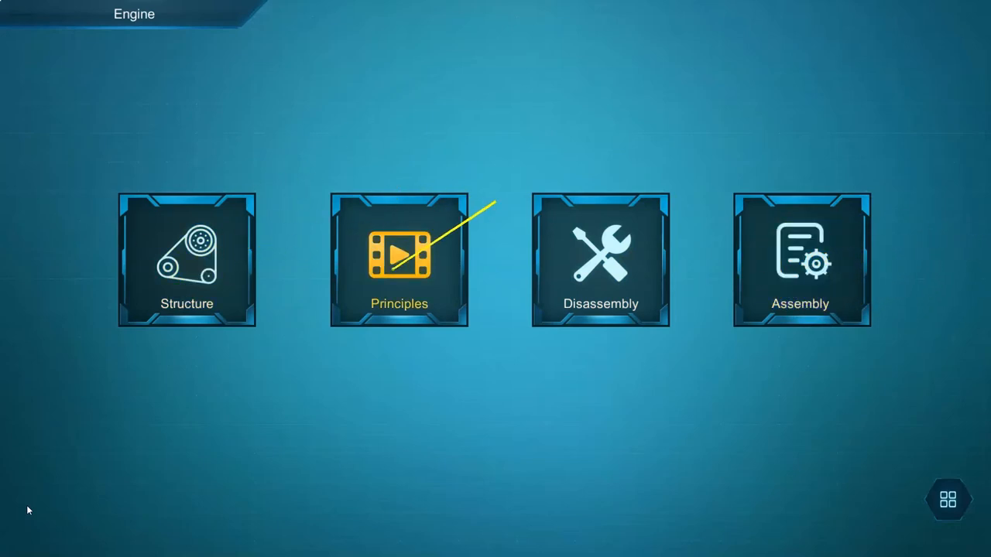
Play the engine's basic, VVT-i and Atkinson working principle animations.
click(399, 259)
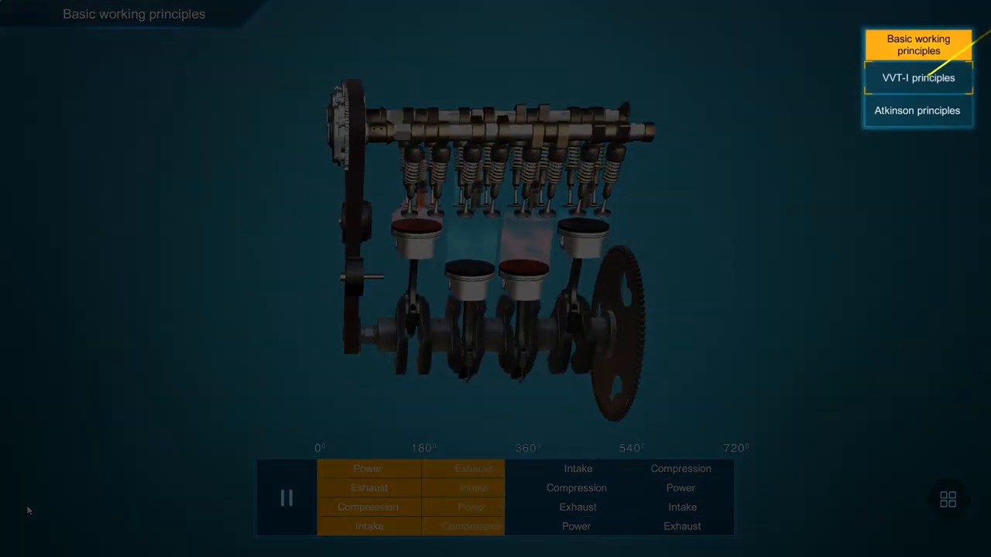
click(918, 78)
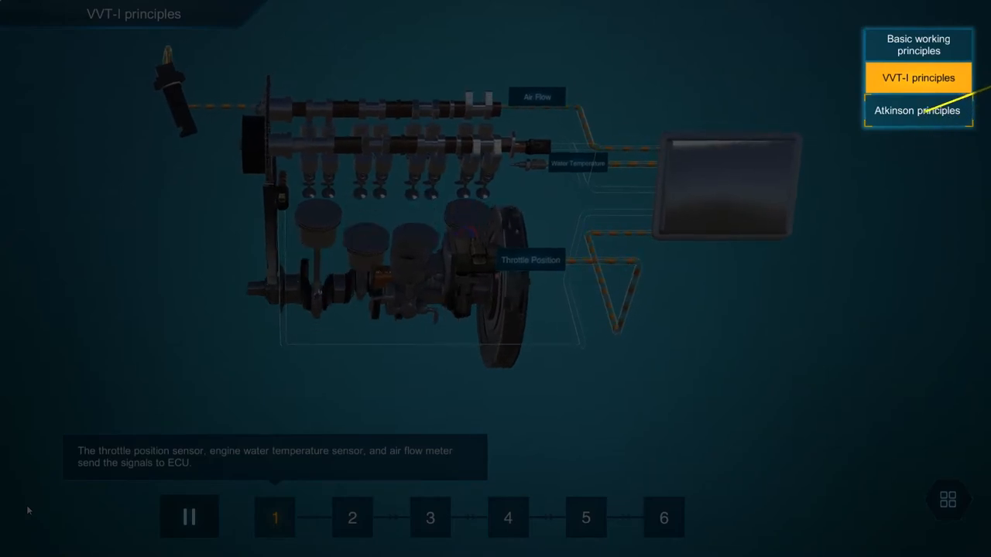
click(917, 110)
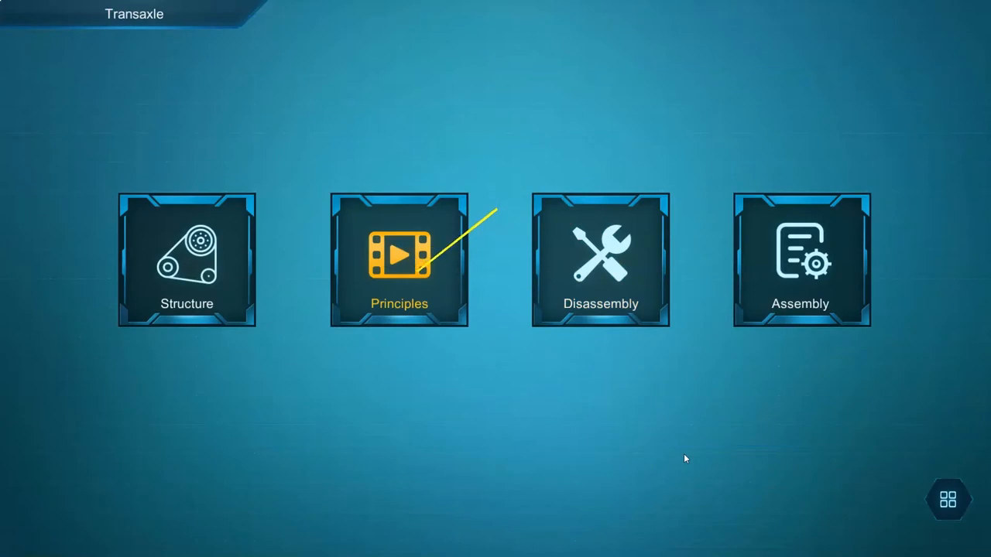
View the transaxle and planetary gear mechanism principles, then return to the Engine menu.
click(398, 260)
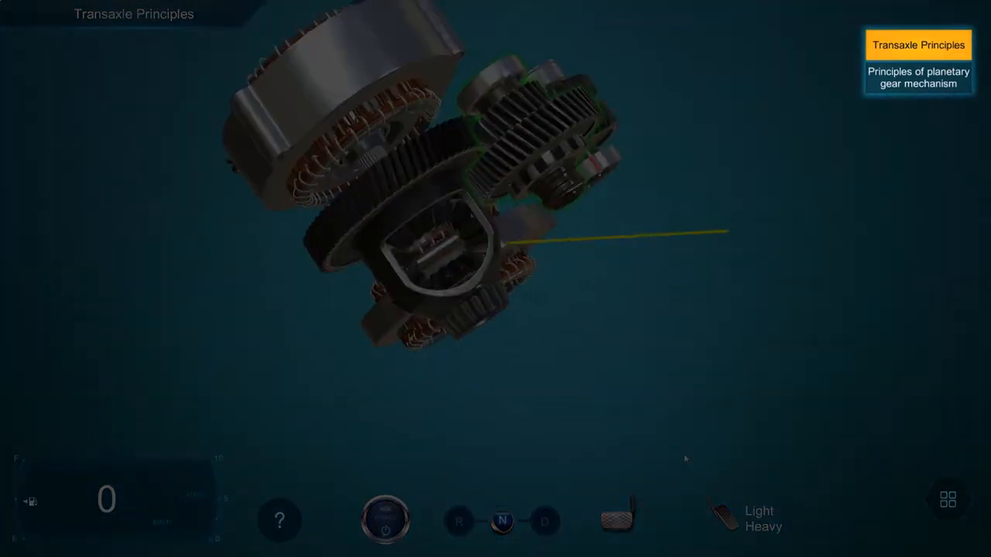
click(918, 77)
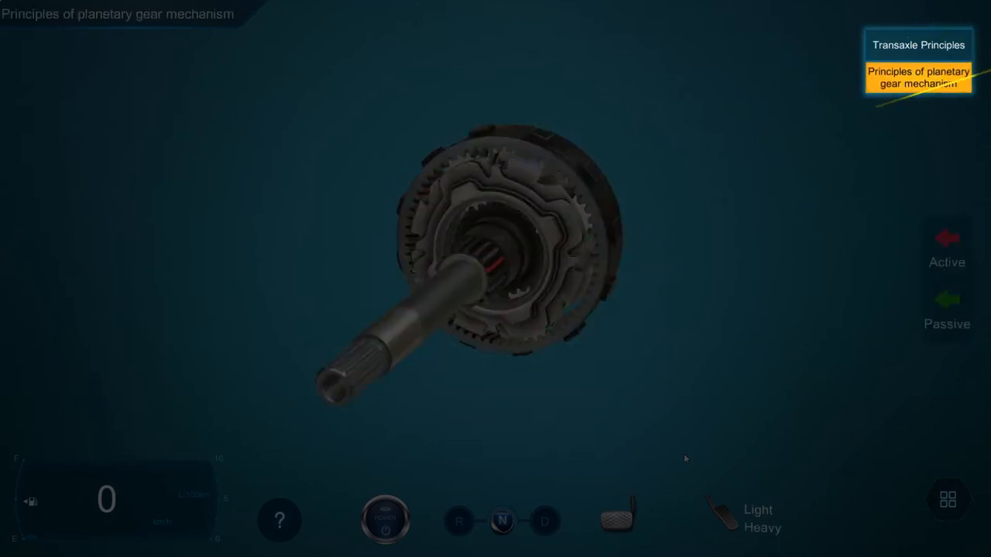
click(385, 520)
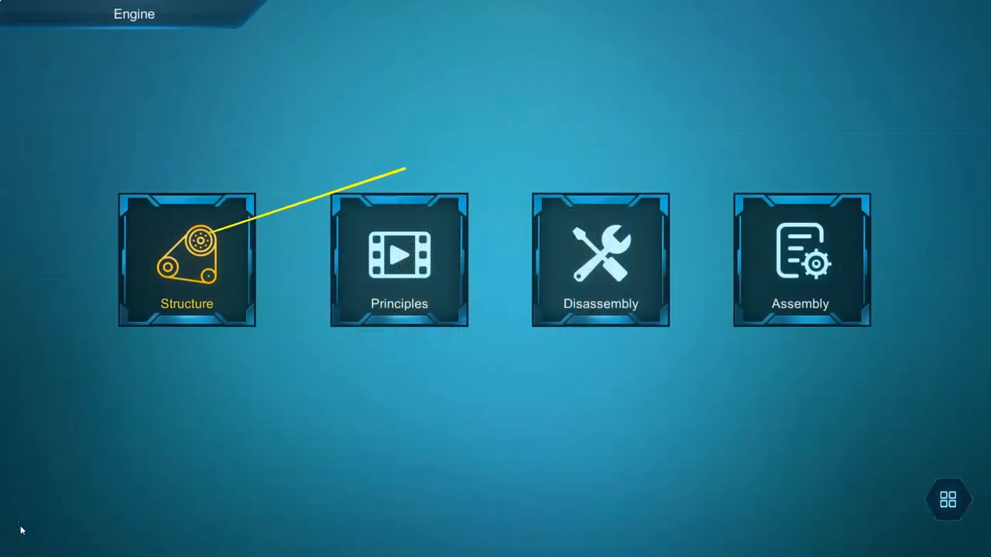
Open the engine structure view and list the valve assembly and cooling system parts.
click(185, 260)
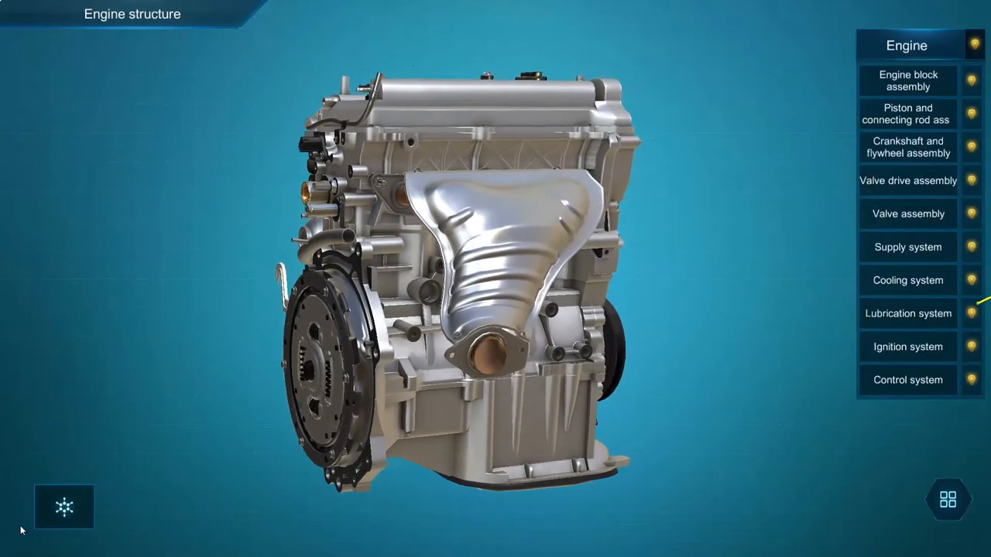
click(907, 213)
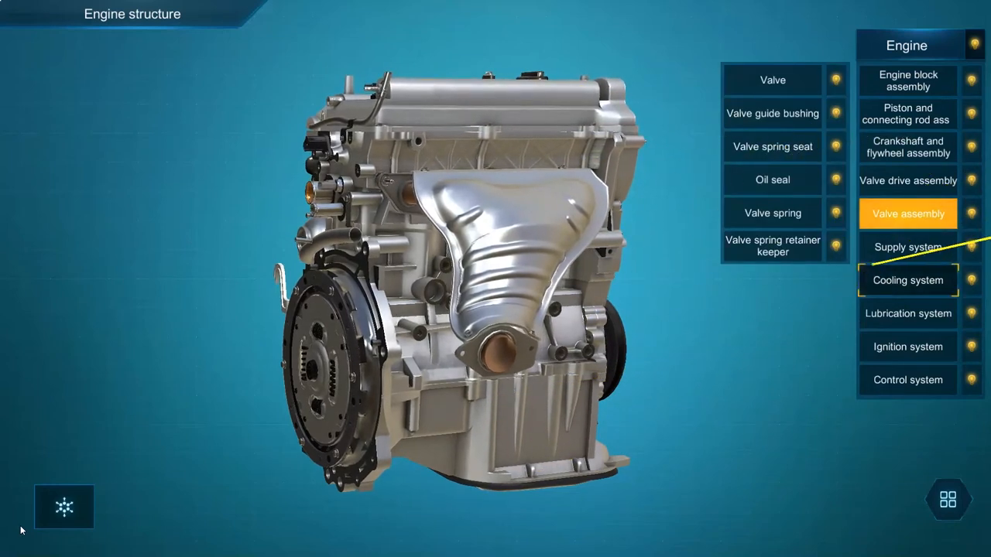
click(907, 280)
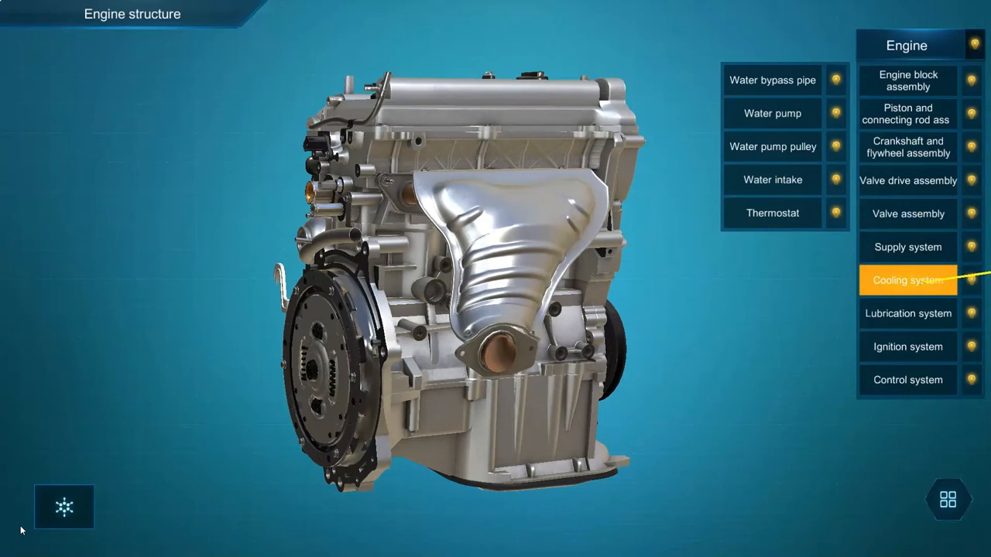
Select the water pump pulley, make the engine see-through, then list engine block parts.
click(772, 213)
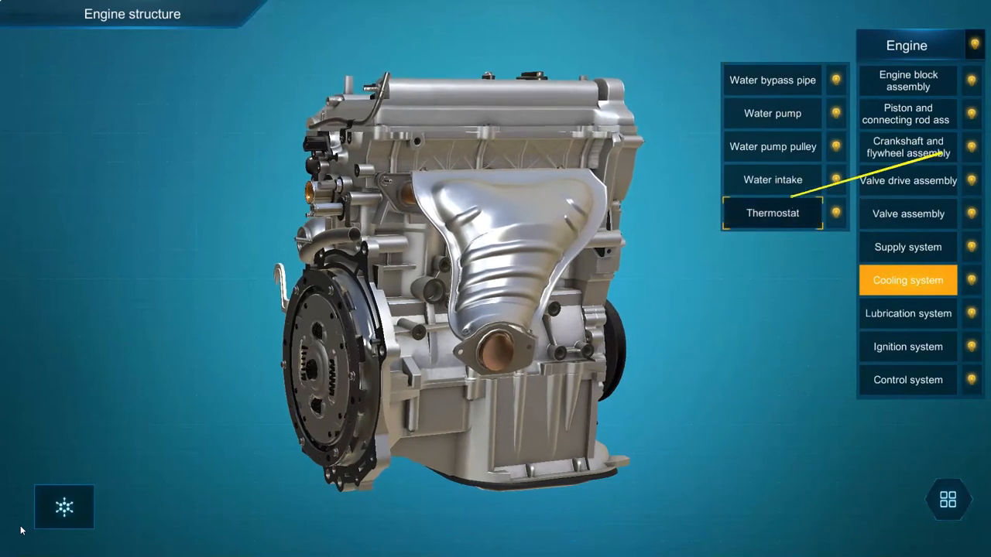
click(772, 146)
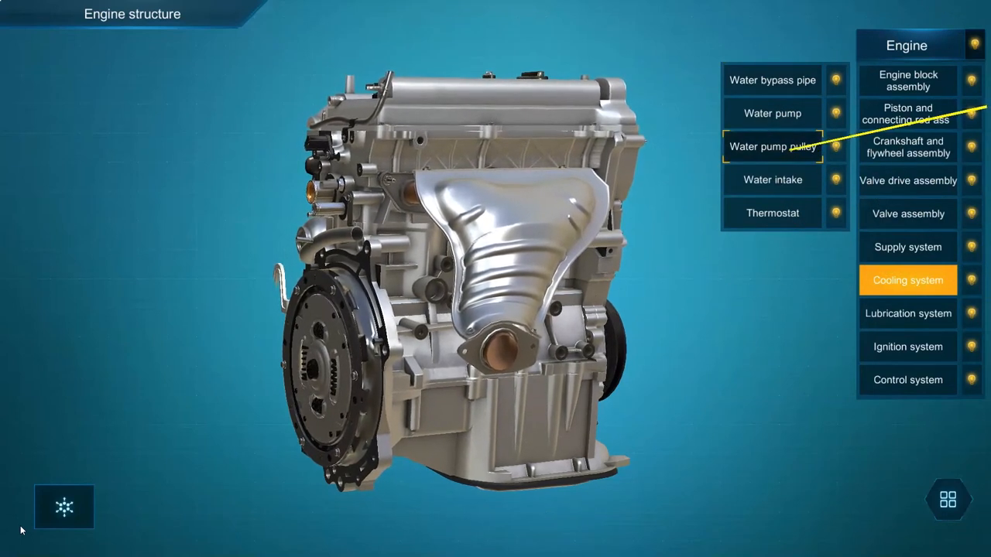
click(772, 147)
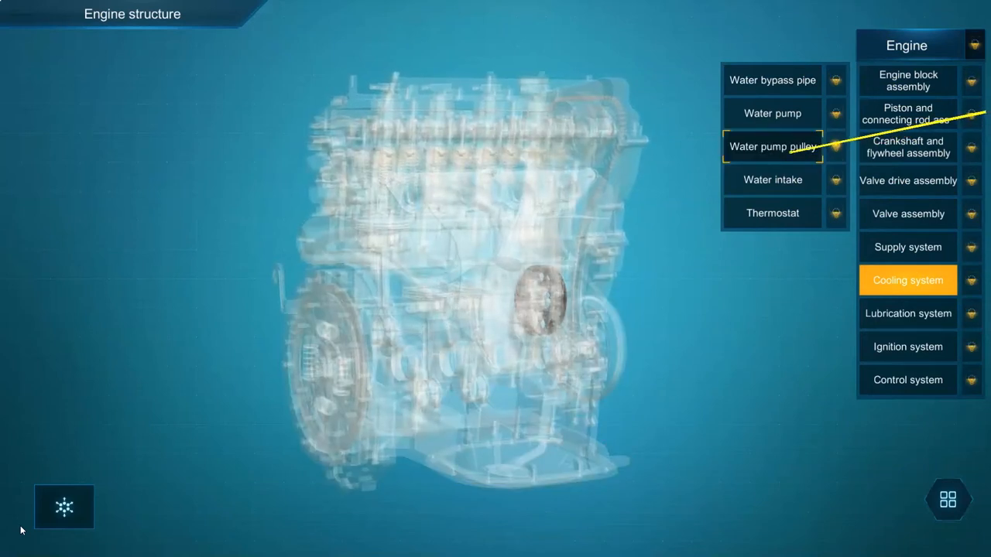
click(772, 146)
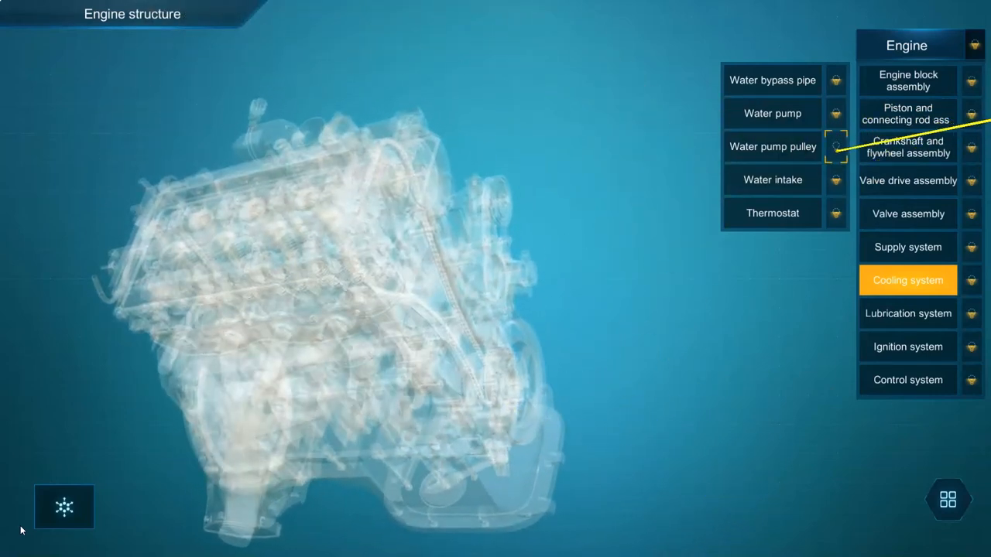
click(907, 80)
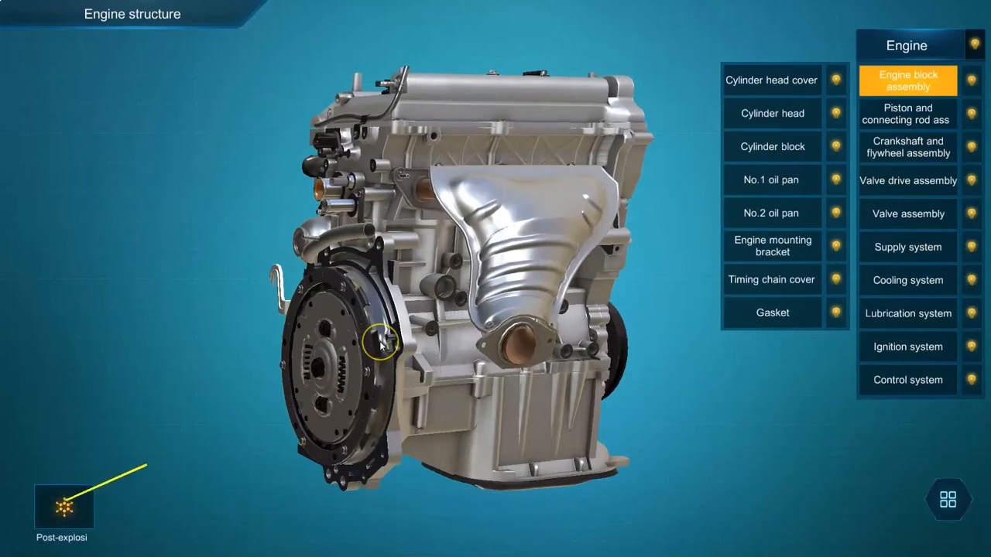
Explode the engine block assembly into its individual parts.
click(63, 506)
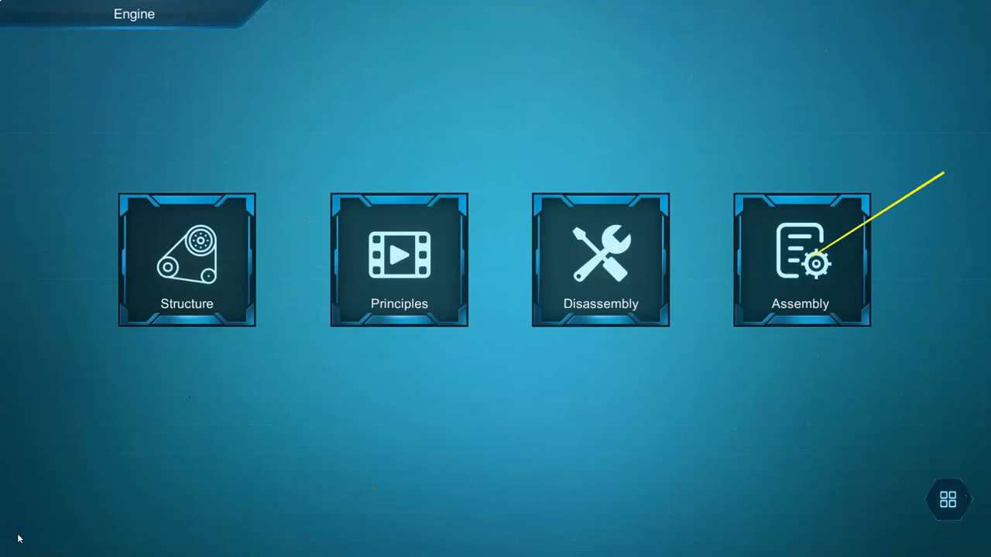
Run the engine's overall disassembly, then open the overall working principles simulation.
click(601, 260)
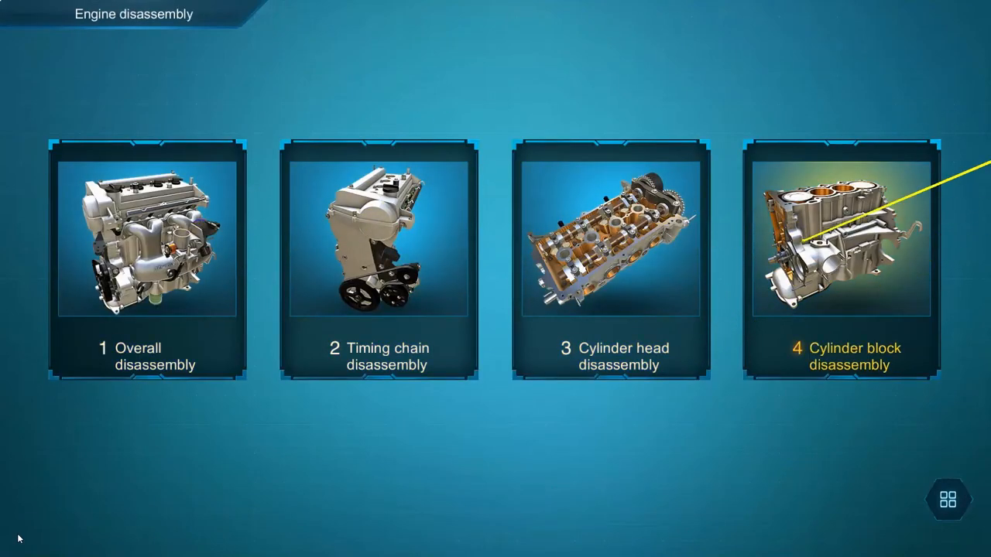
click(147, 237)
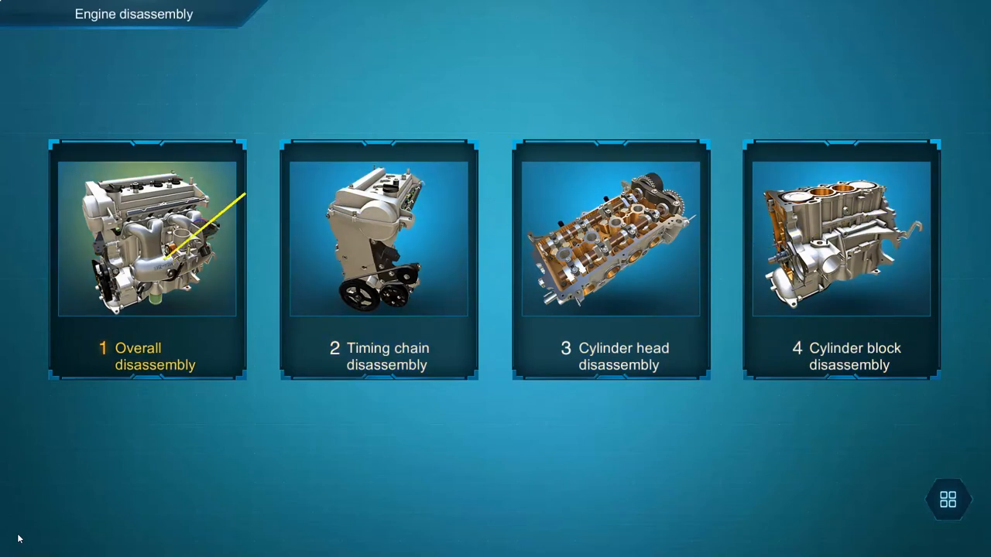
click(147, 238)
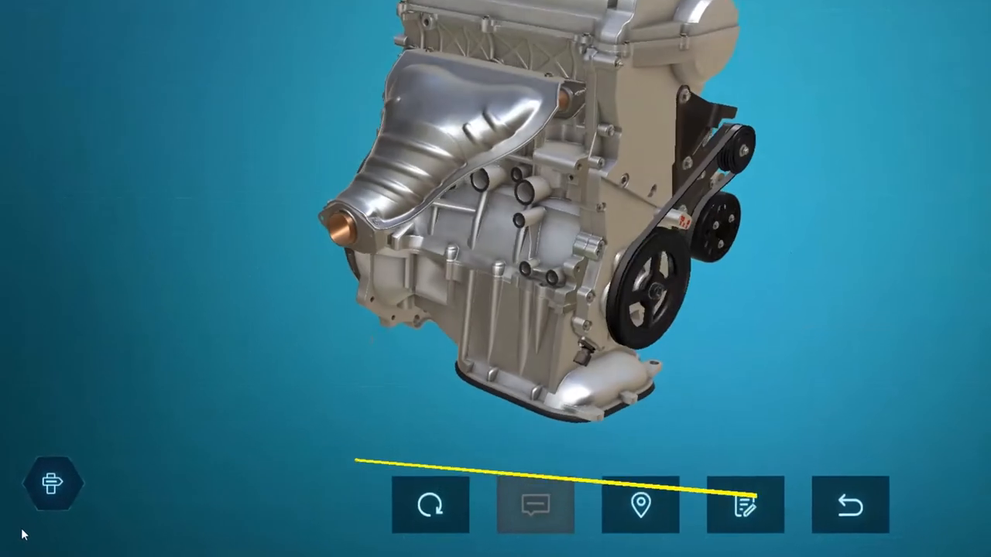
click(54, 483)
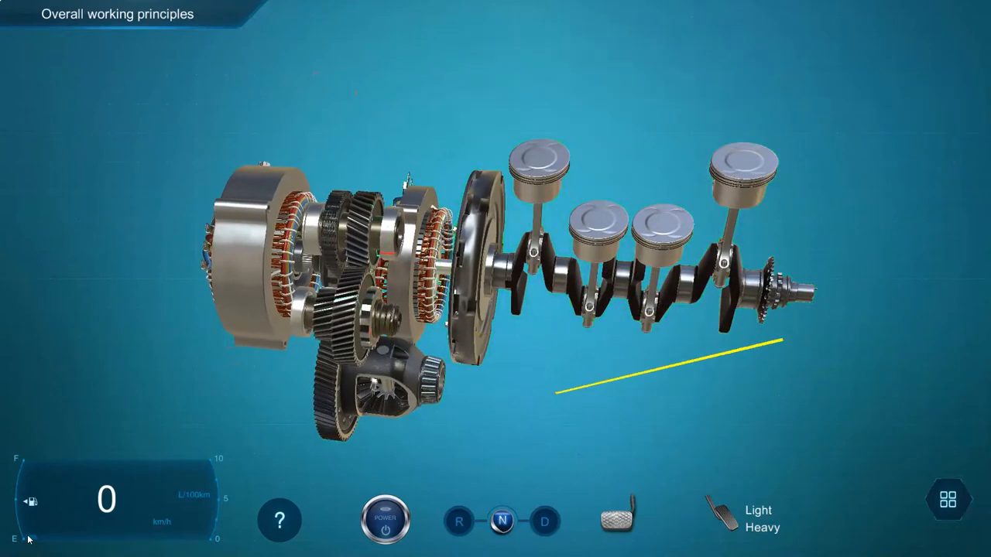
Show the energy flow working principles, starting with Start mode.
click(385, 520)
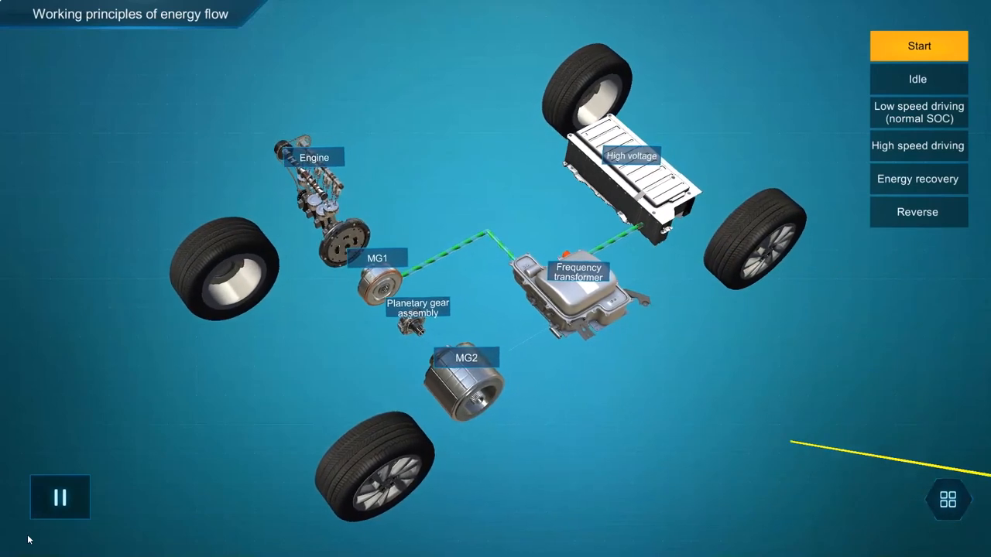
Show energy flow for low speed, high speed and reverse driving, then reopen the Engine menu.
click(918, 112)
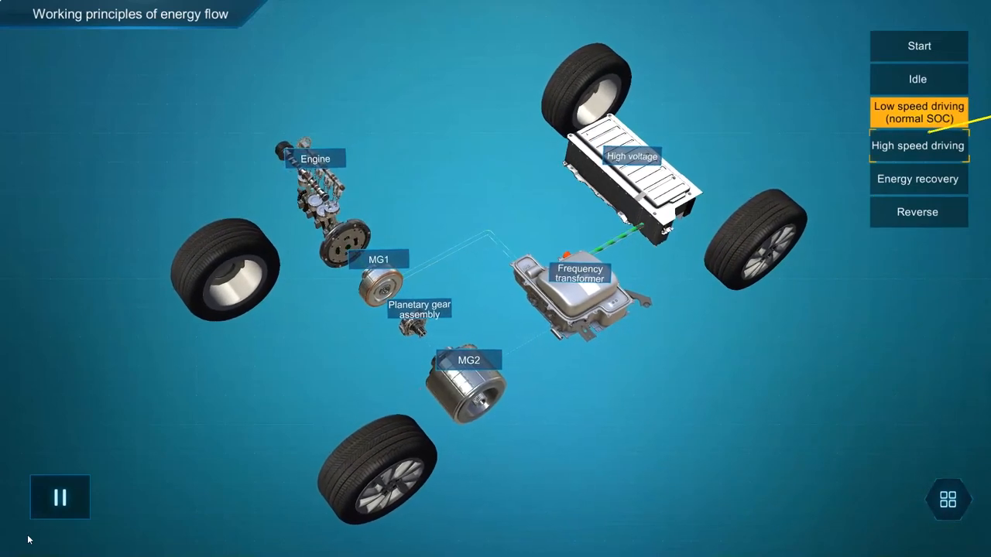
click(918, 145)
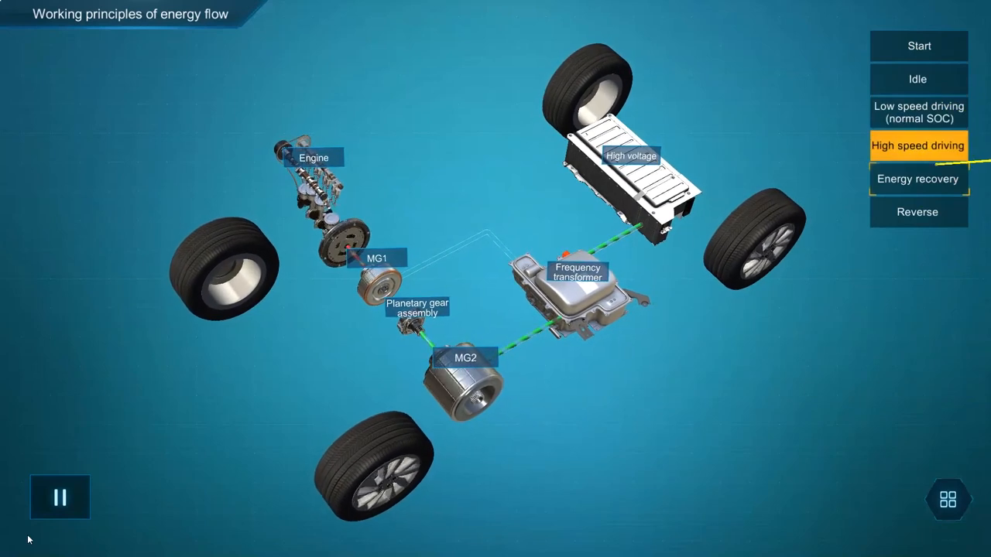
click(918, 211)
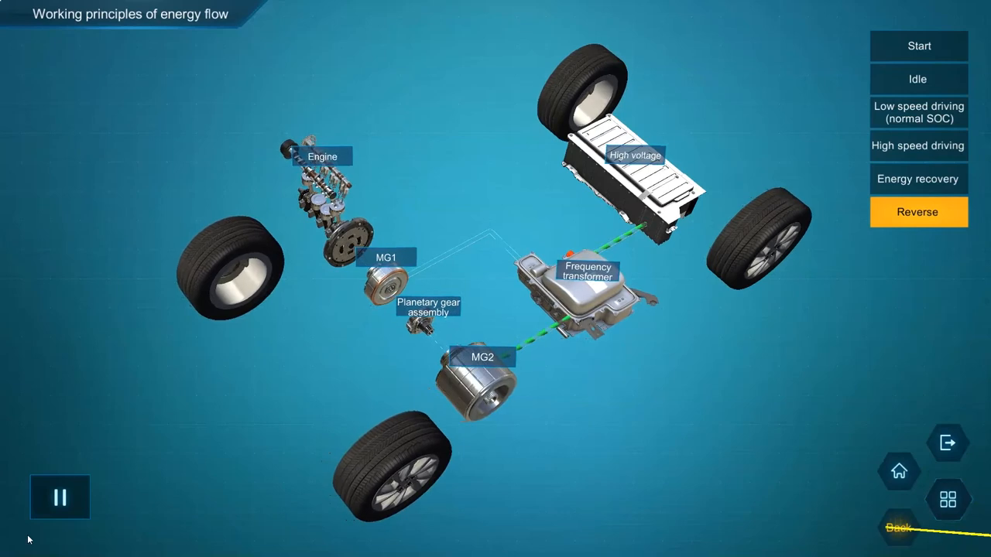
click(898, 527)
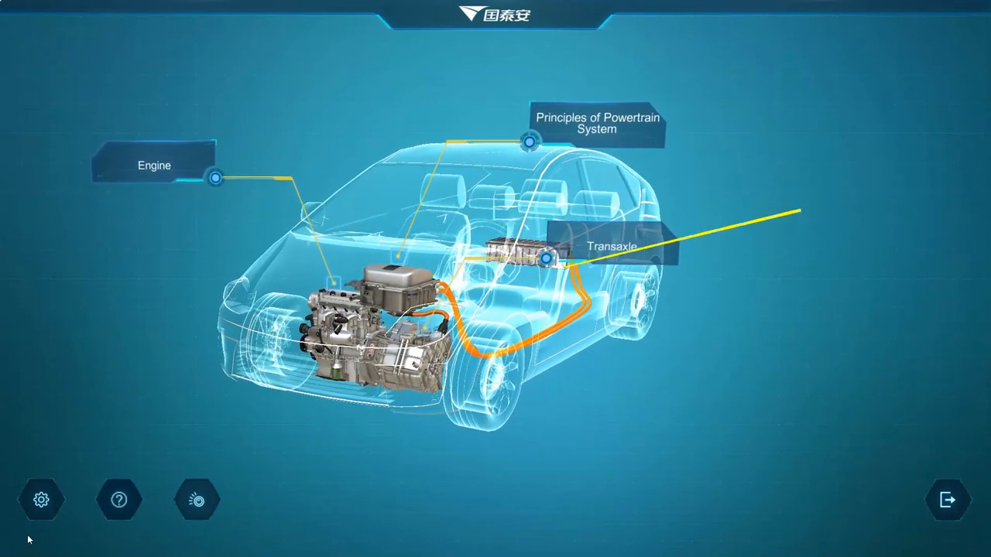
click(154, 165)
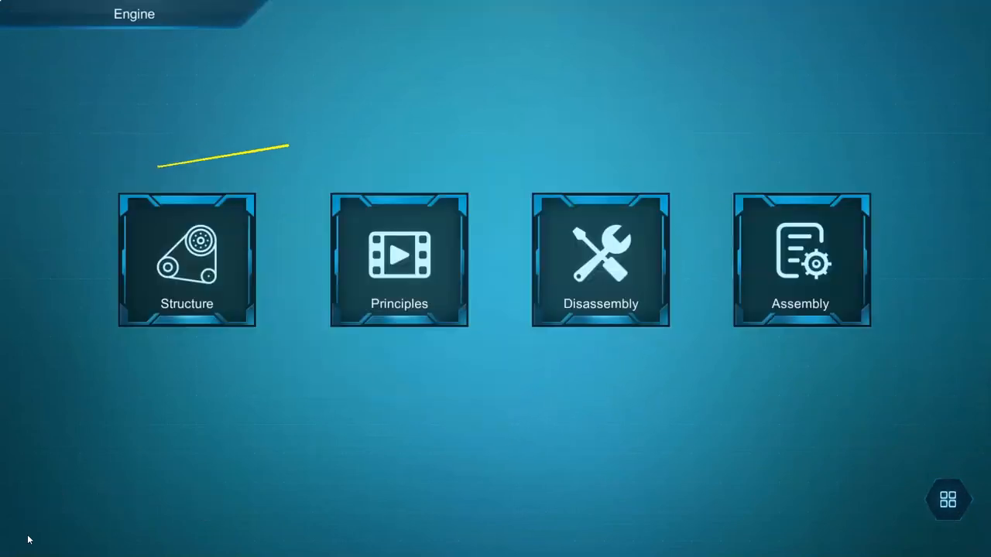